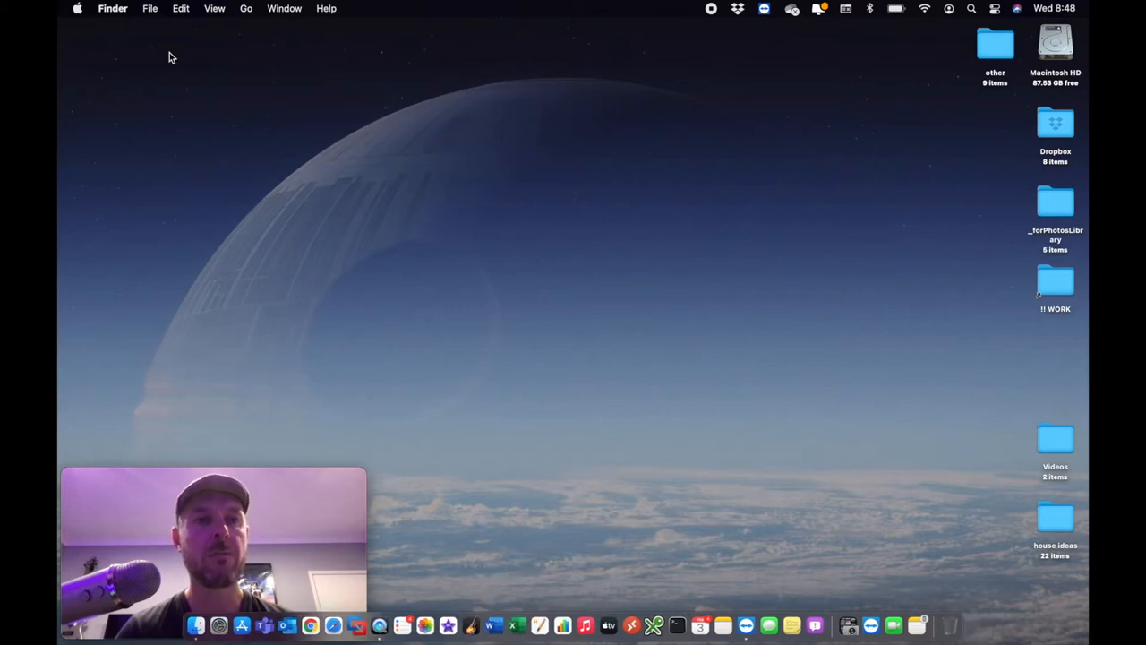
Launch System Preferences from the Apple menu
left_click(77, 8)
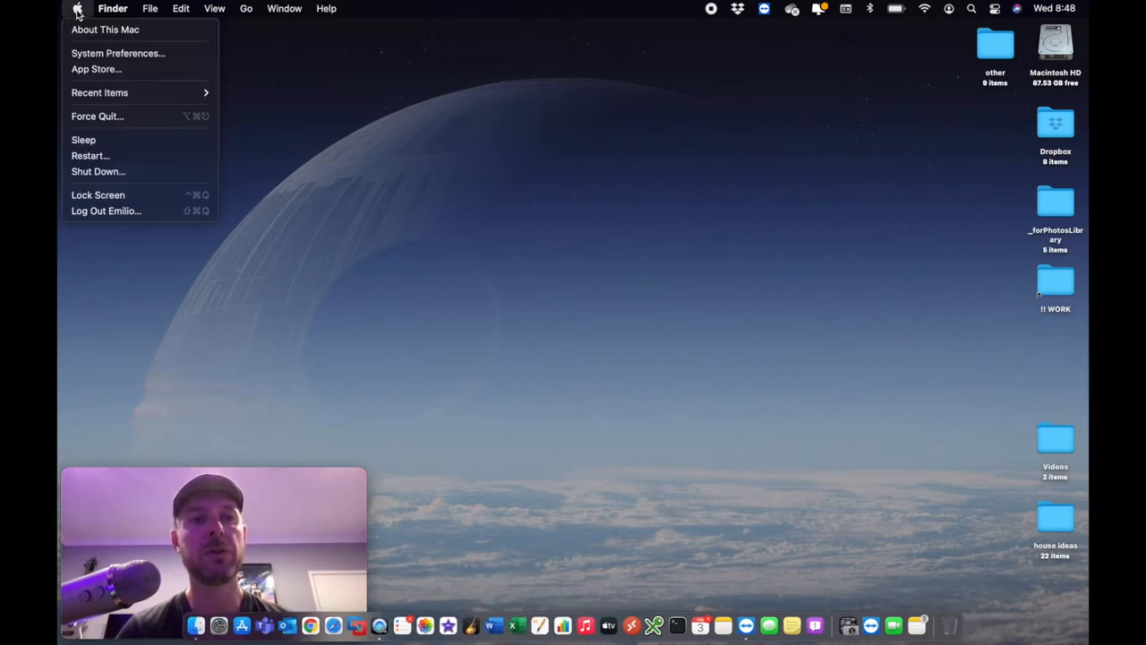
left_click(118, 53)
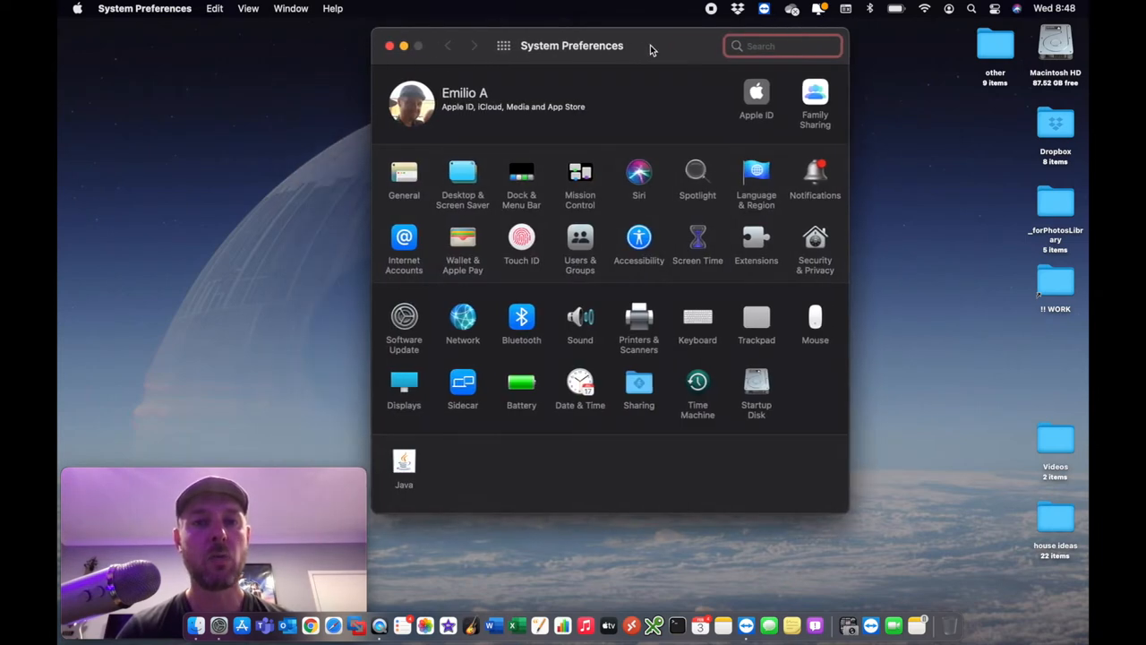
mouse_move(493, 303)
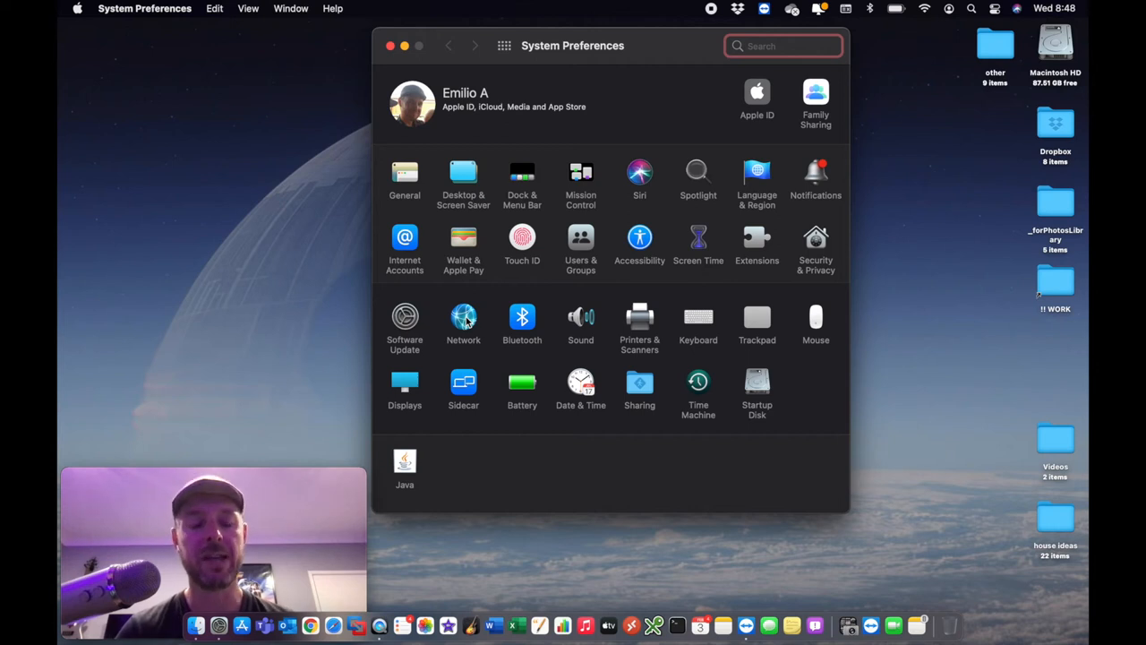
Open the Network pane from the System Preferences grid
left_click(463, 317)
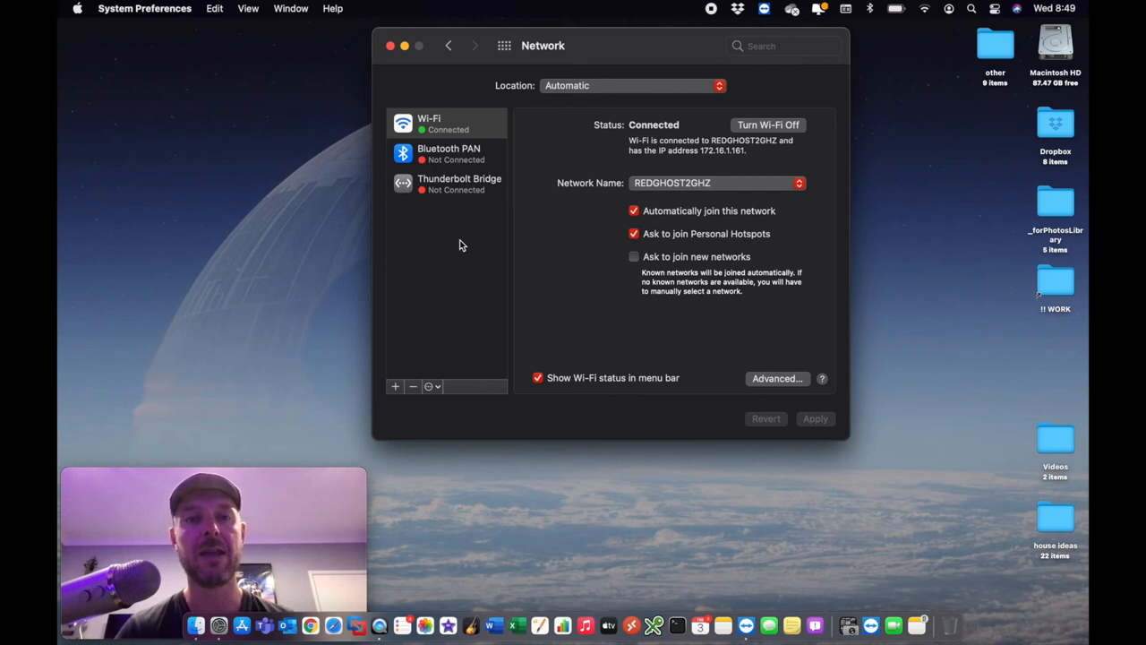
mouse_move(439, 128)
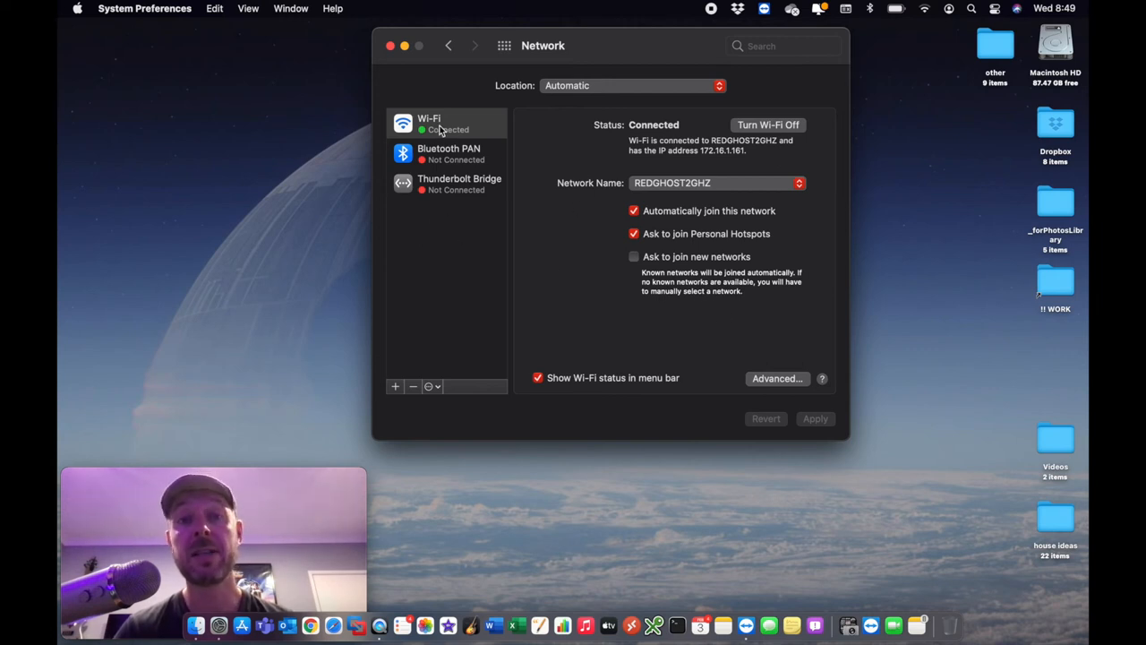
Open the Advanced Wi-Fi options from the Network pane
left_click(776, 378)
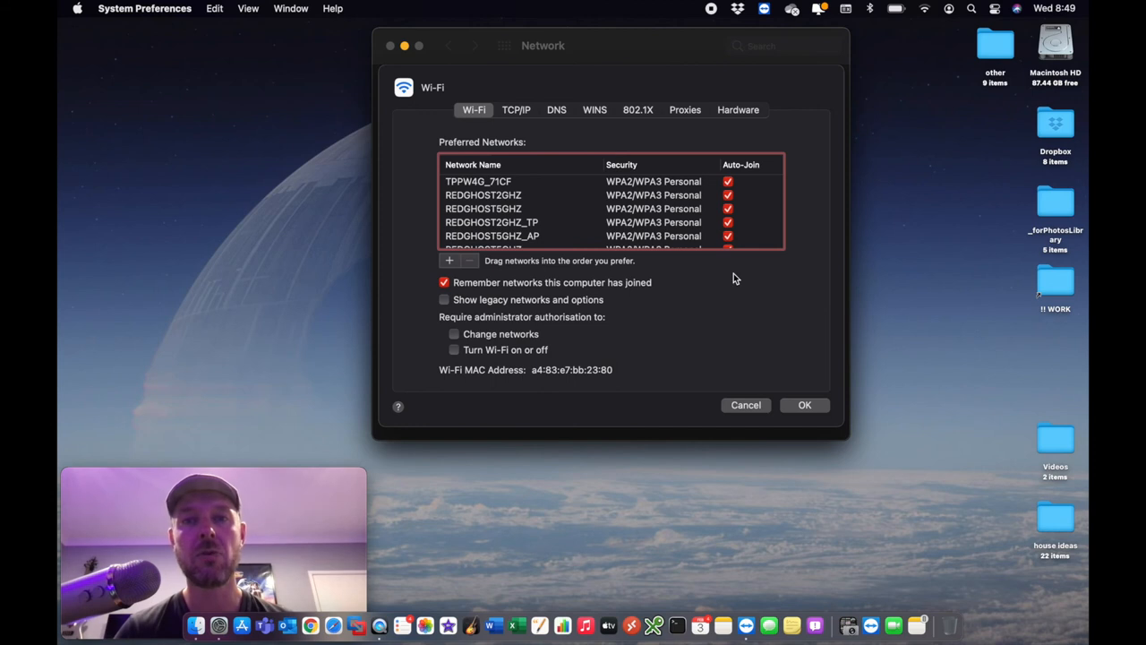
mouse_move(743, 114)
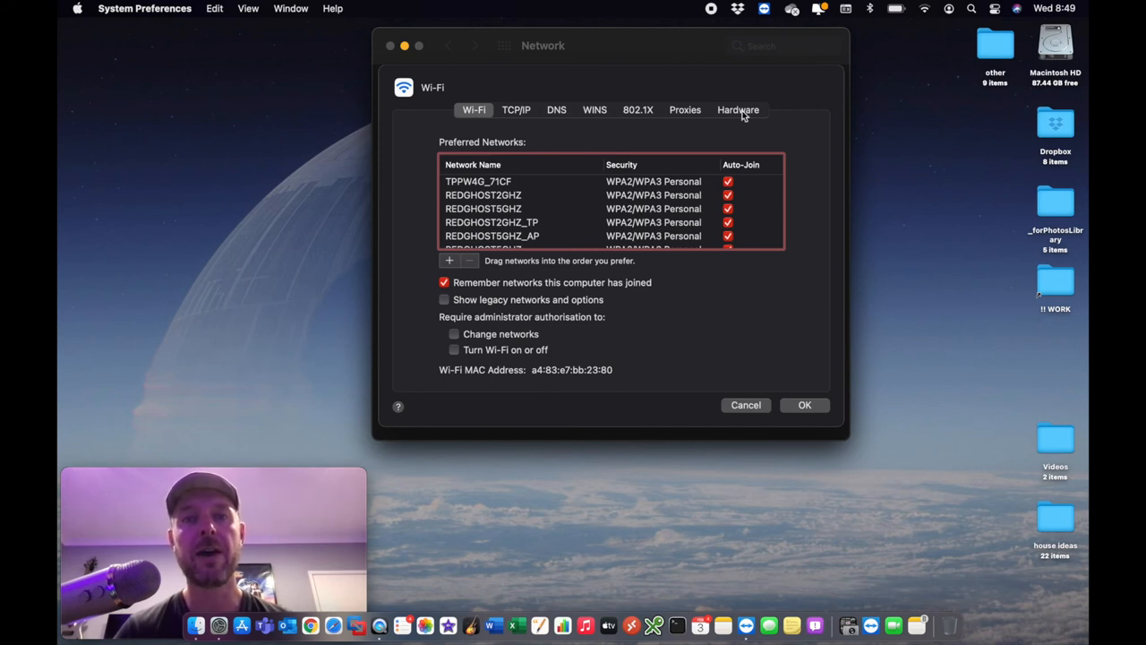
Show the Hardware tab and select the MAC address a4:83:e7:bb:23:80
left_click(737, 109)
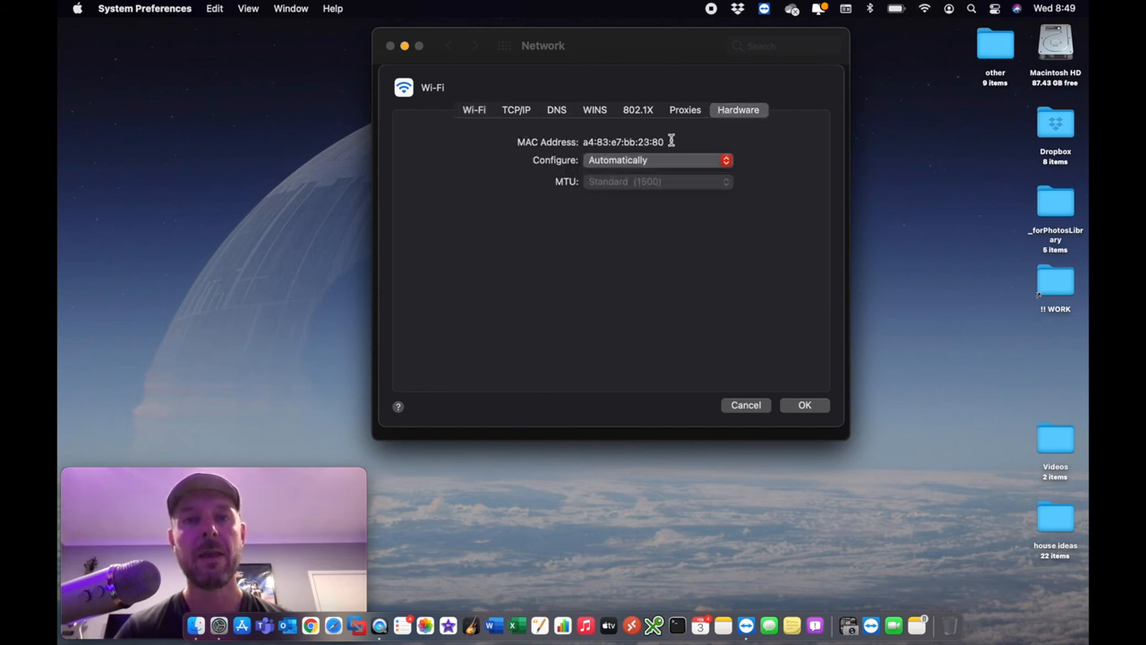
double_click(622, 142)
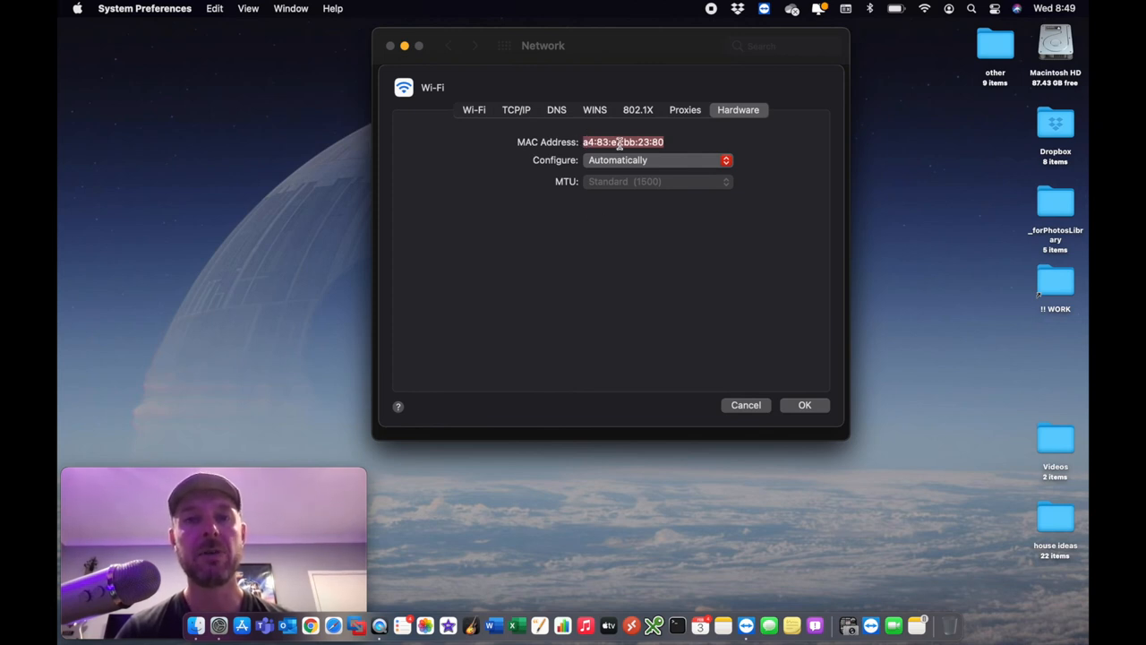
mouse_move(716, 318)
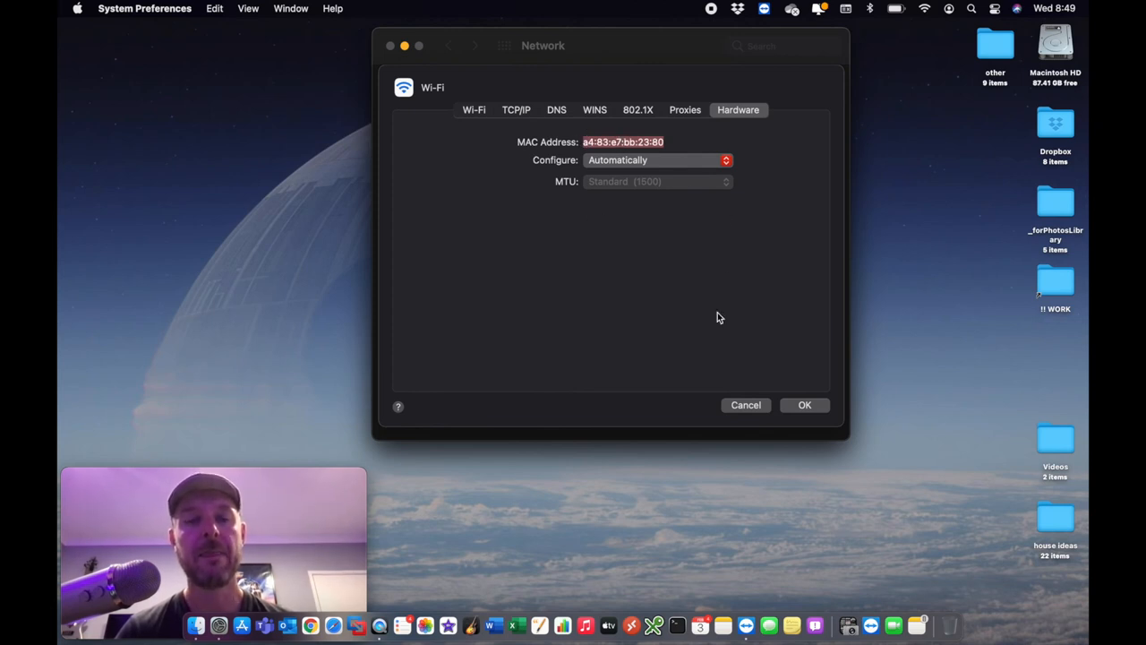